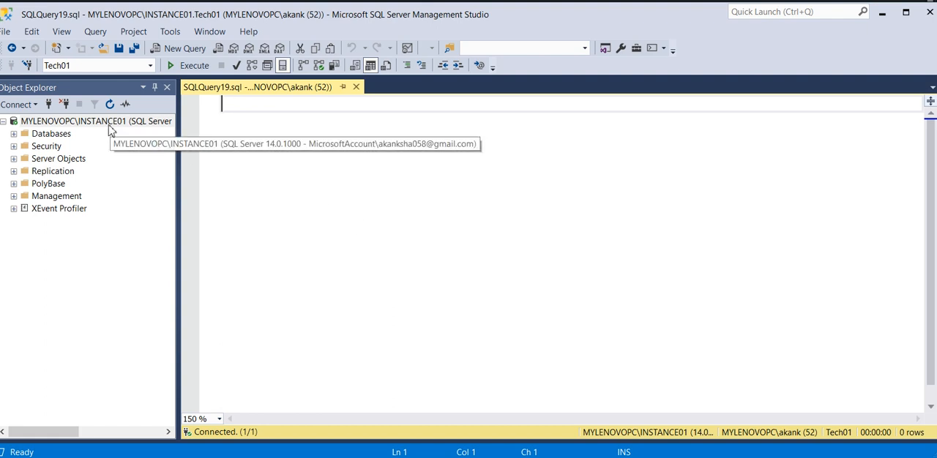
- Review the service actions for INSTANCE01 and the SQL Server Services group without changing anything
right_click(88, 121)
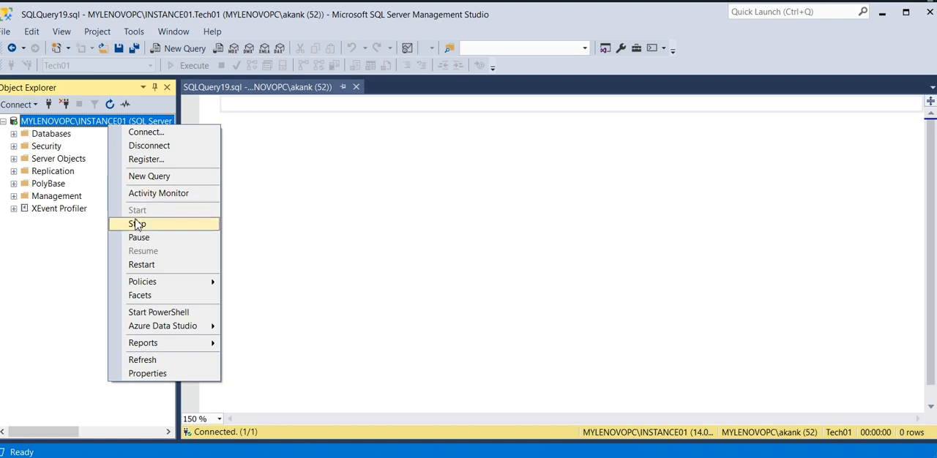
mouse_move(149, 229)
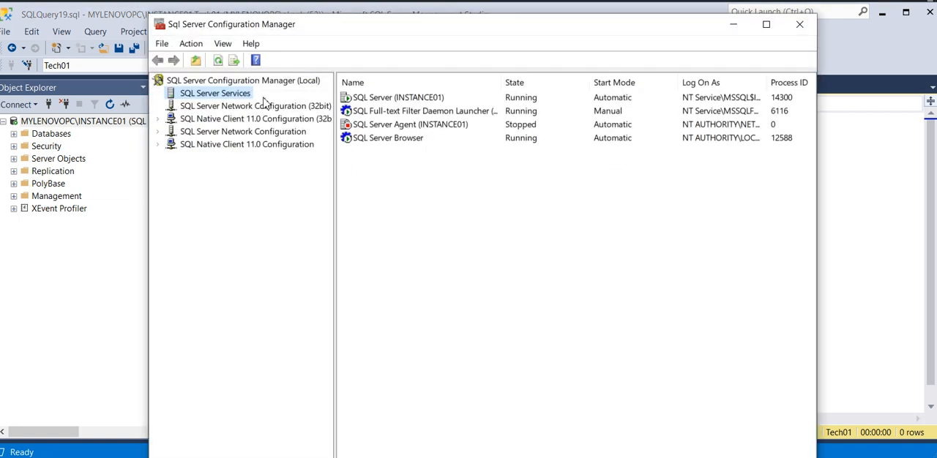
right_click(215, 93)
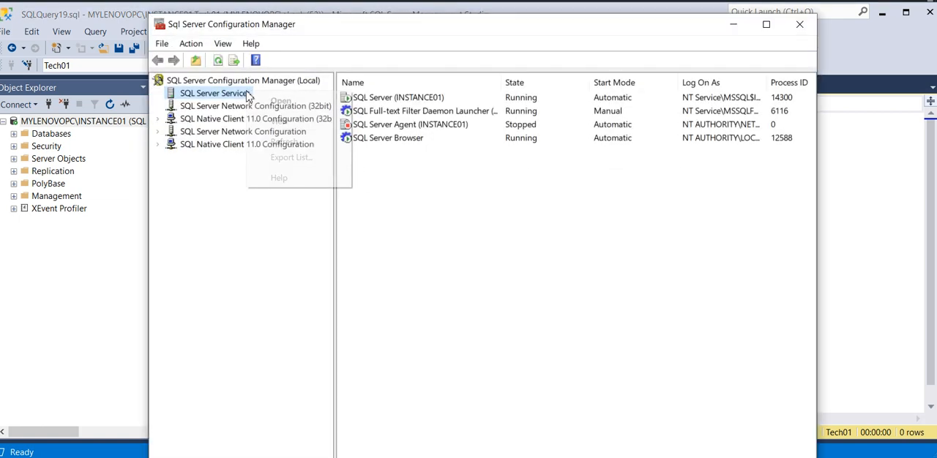
click(268, 212)
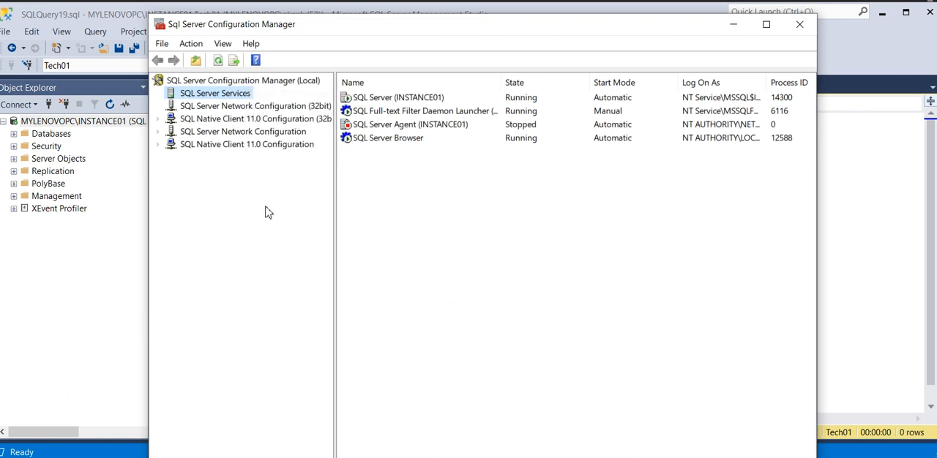
right_click(214, 93)
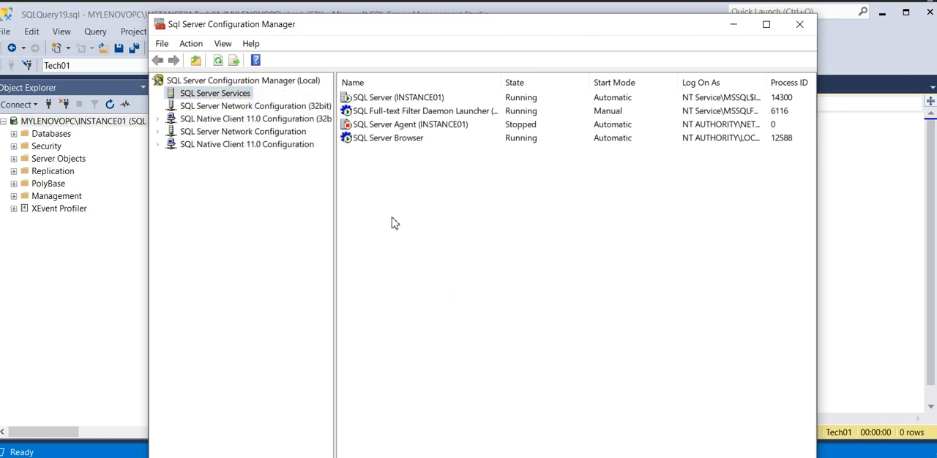
mouse_move(559, 247)
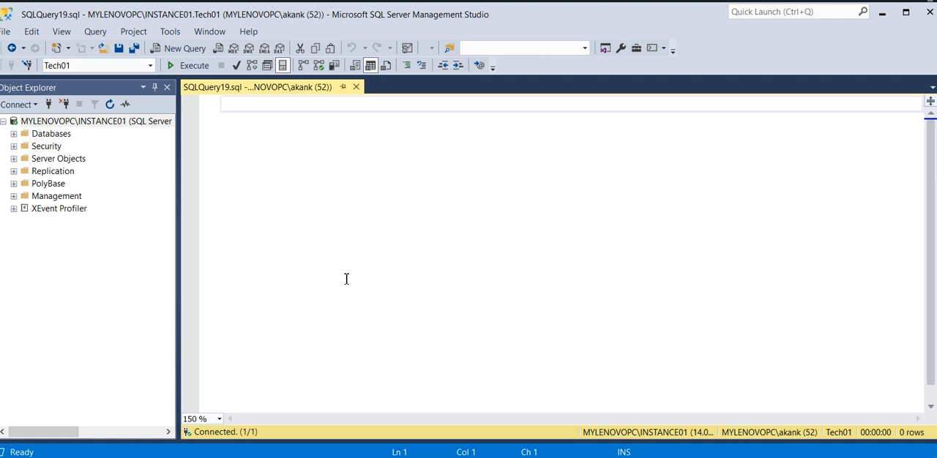
- Execute a SHUTDOWN statement so the Messages pane reports SQL Server terminating
text(shut)
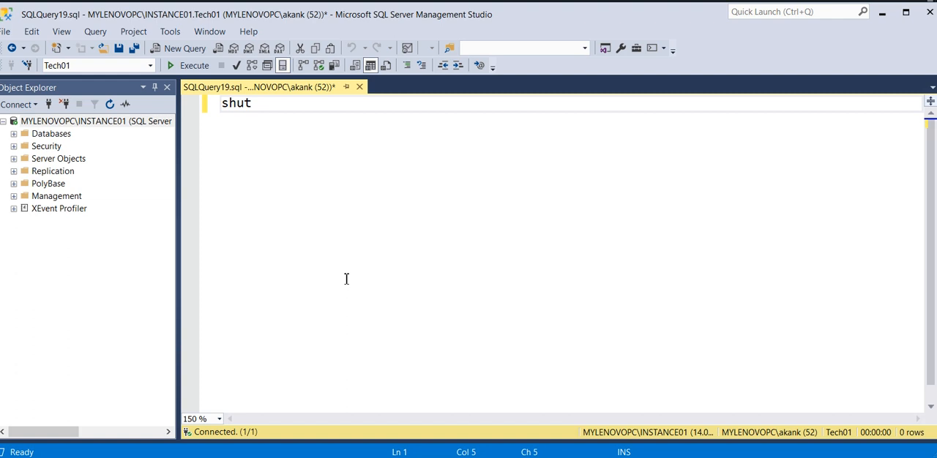
text(down)
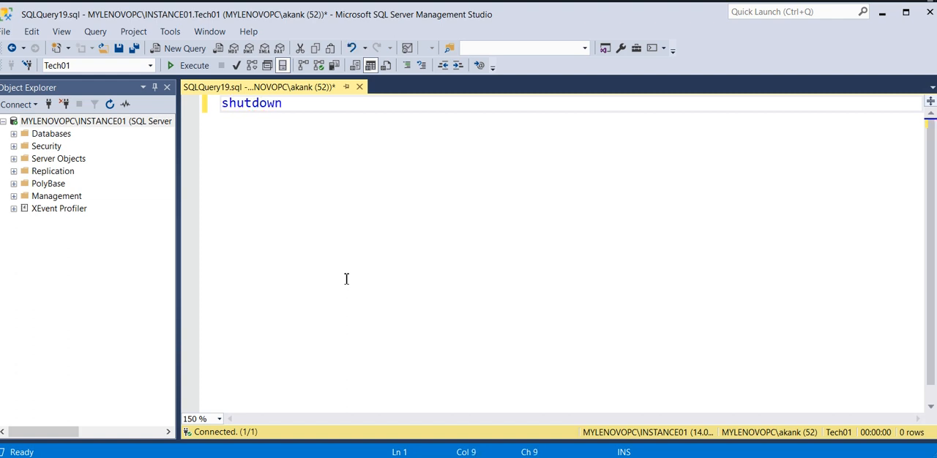
mouse_move(343, 275)
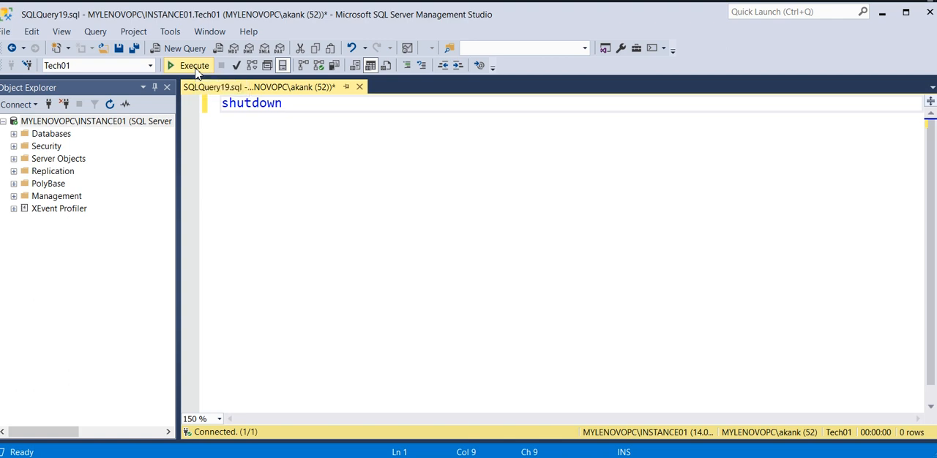
click(187, 65)
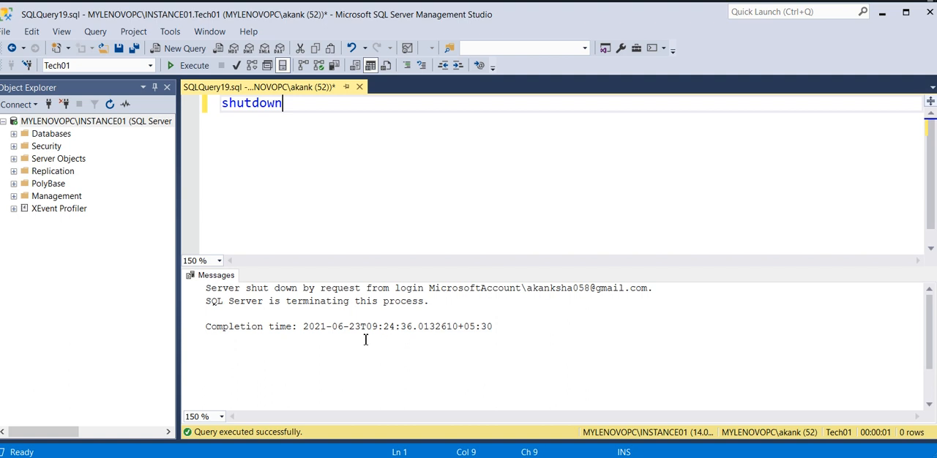
mouse_move(361, 194)
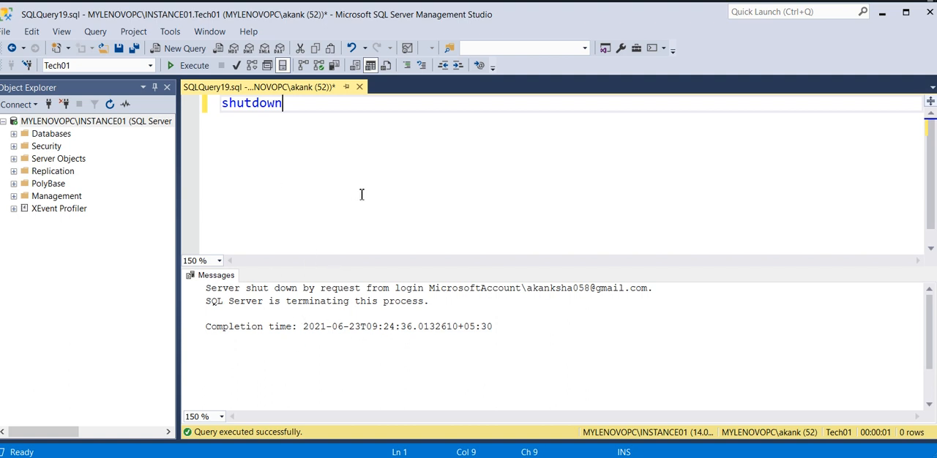
mouse_move(363, 198)
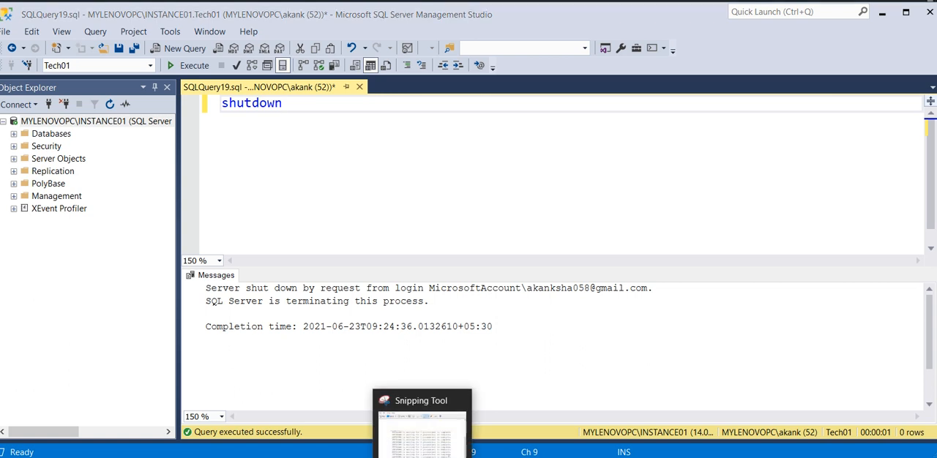
click(423, 401)
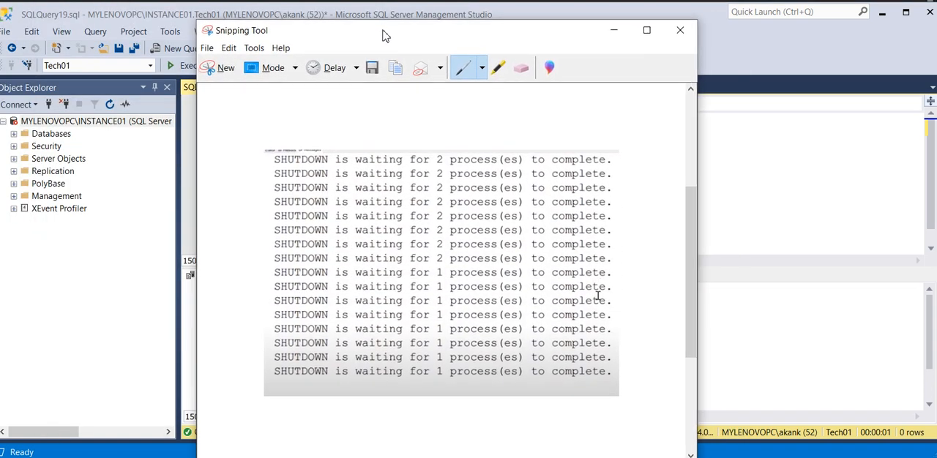
click(680, 30)
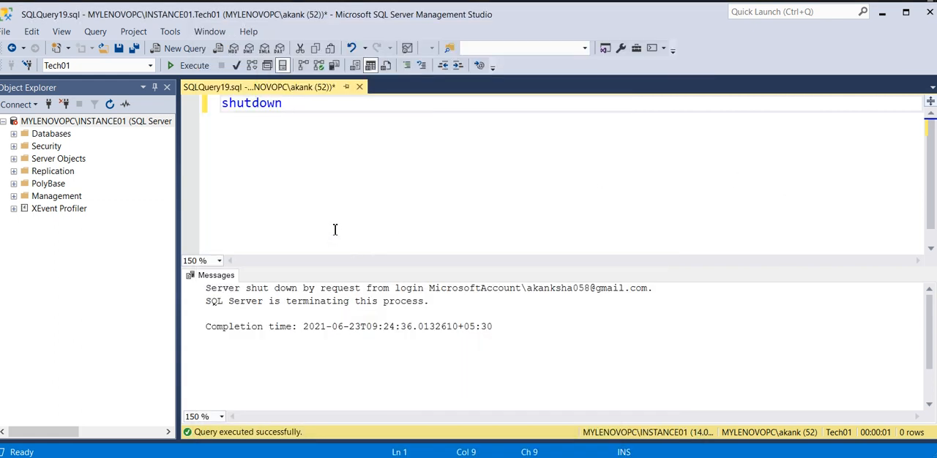
mouse_move(378, 204)
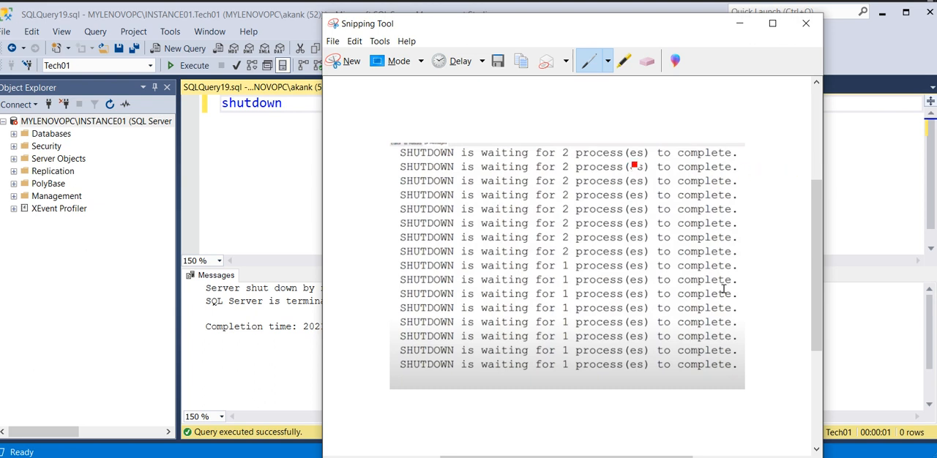
click(803, 24)
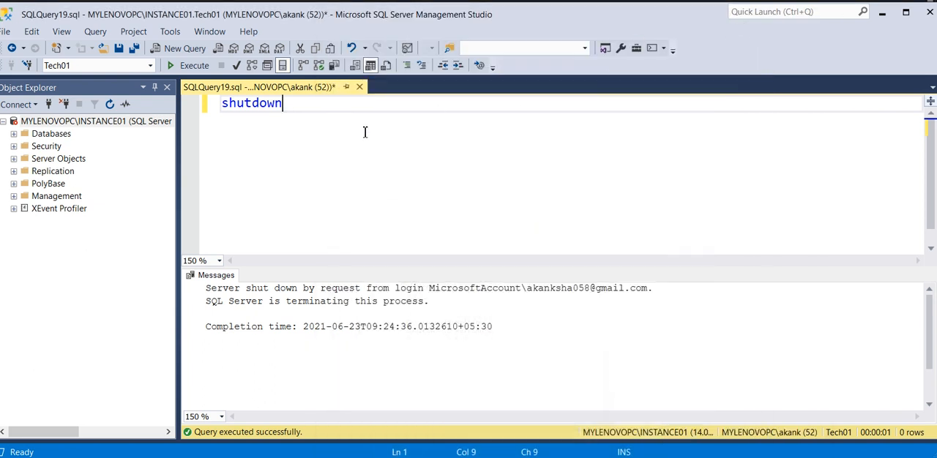
- Start INSTANCE01 again, dismiss the Service Control box, and get a new connected query window
click(87, 121)
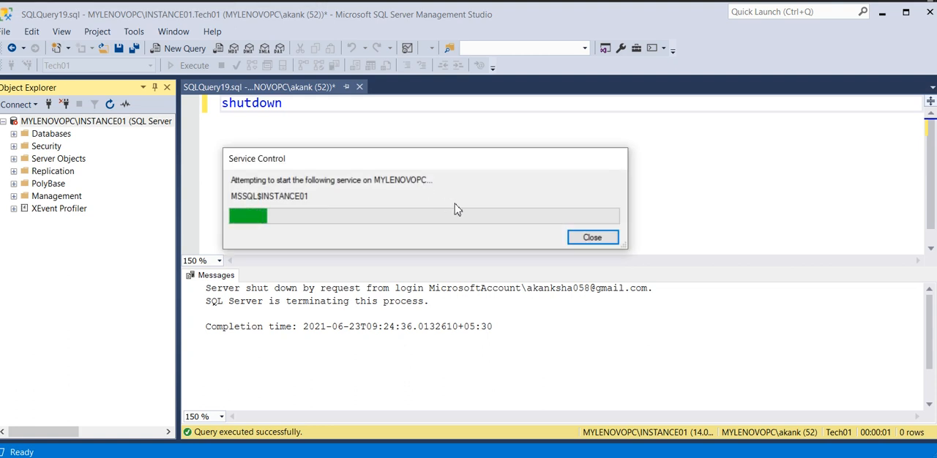
click(592, 236)
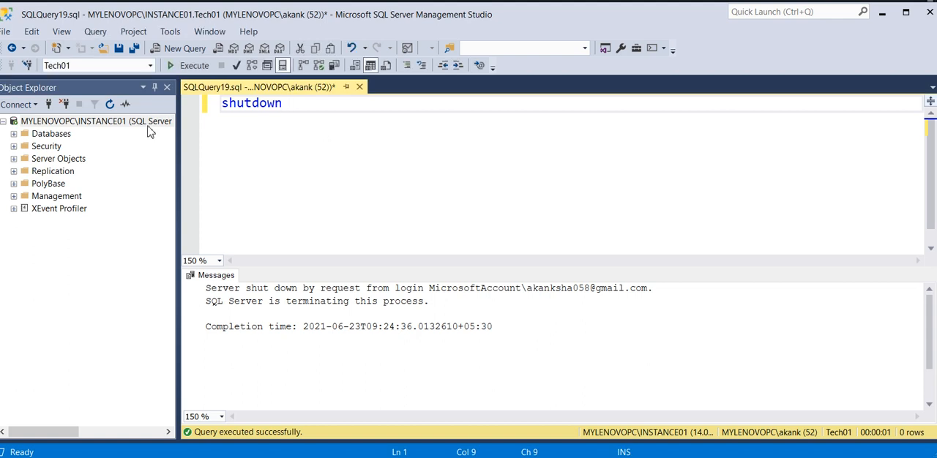
click(178, 48)
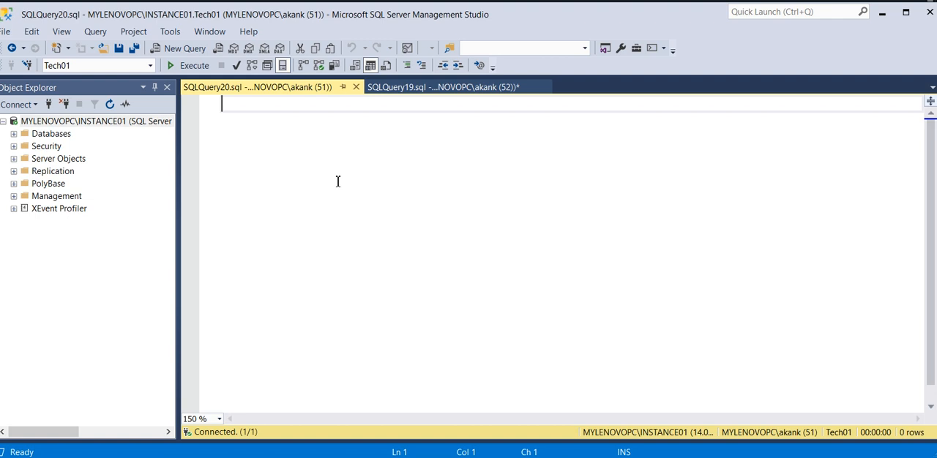
- Execute SHUTDOWN WITH NOWAIT to terminate the server immediately
text(shutdown)
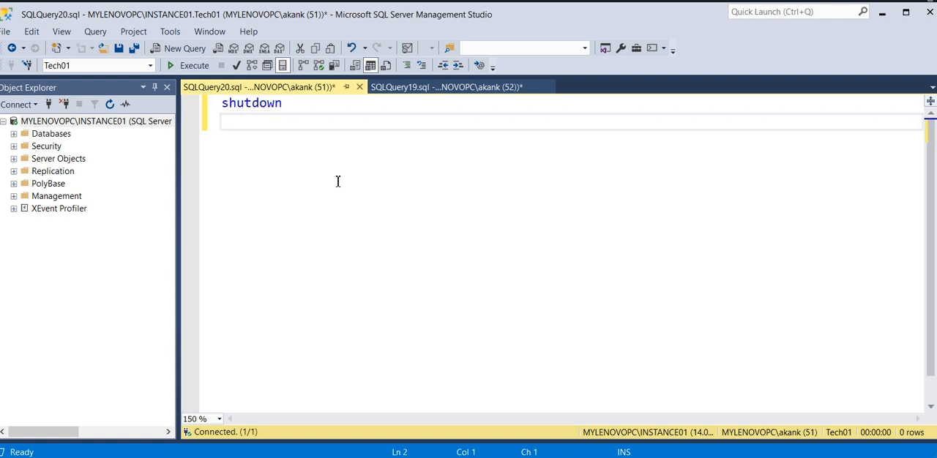
text(with)
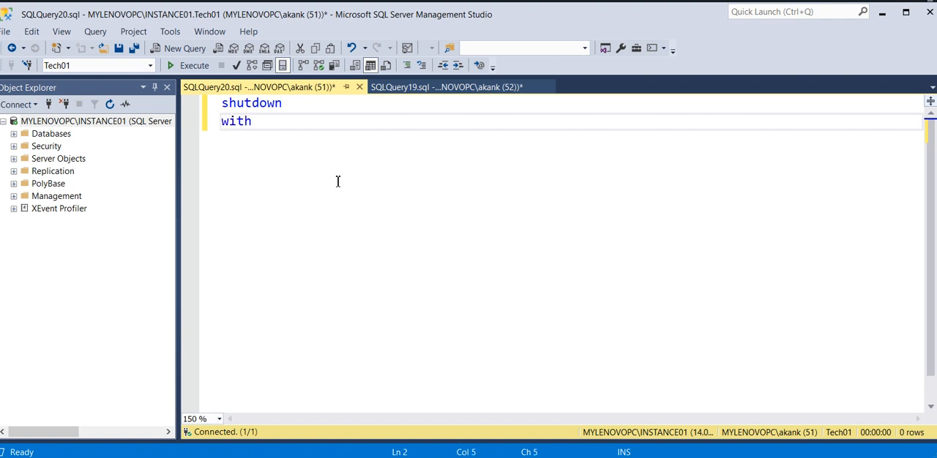
text(nowai)
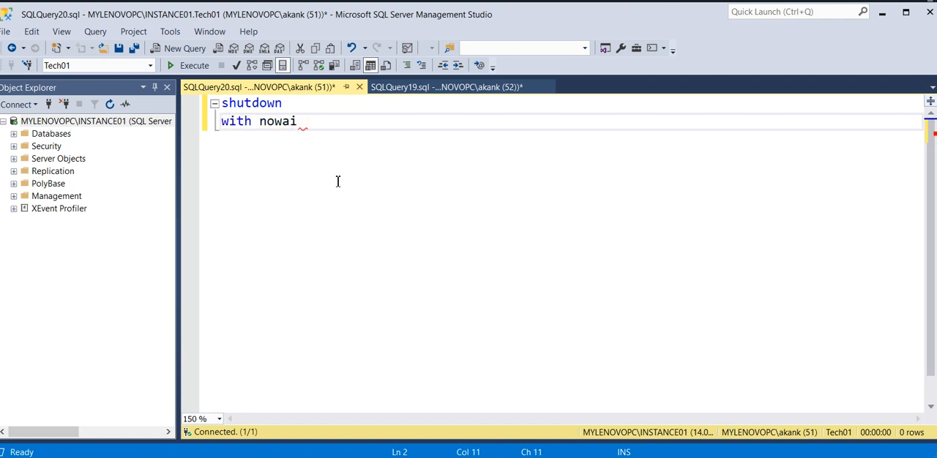
text(t)
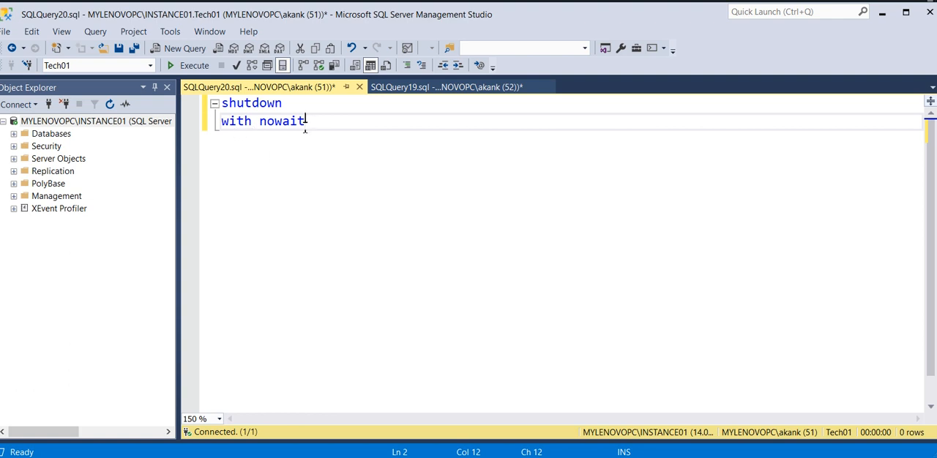
mouse_move(334, 182)
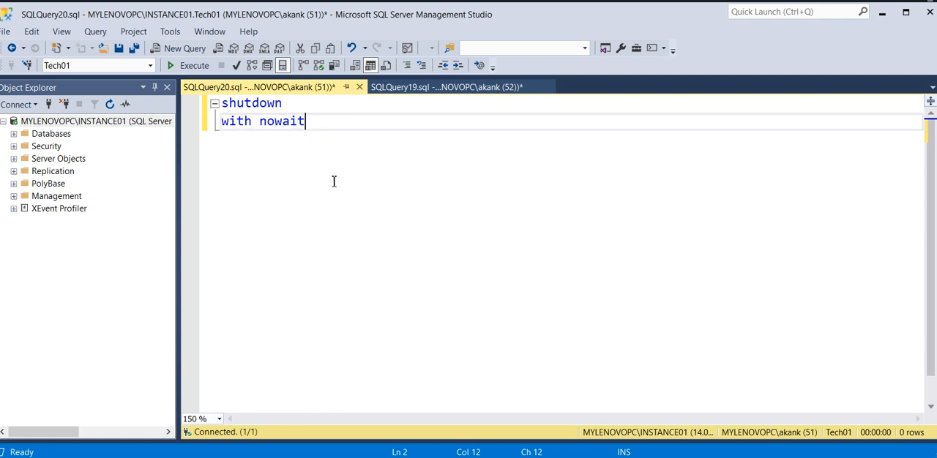
click(162, 66)
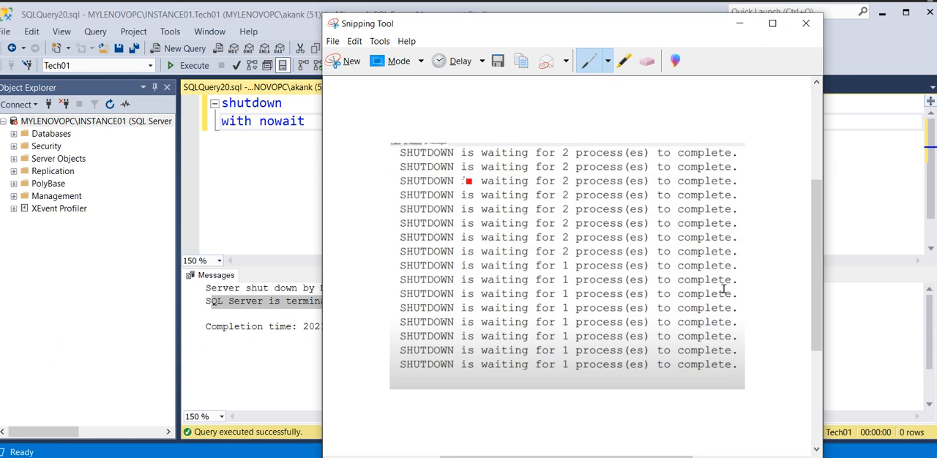
- Minimize the Snipping Tool capture so the NOWAIT termination messages stay in view
click(804, 24)
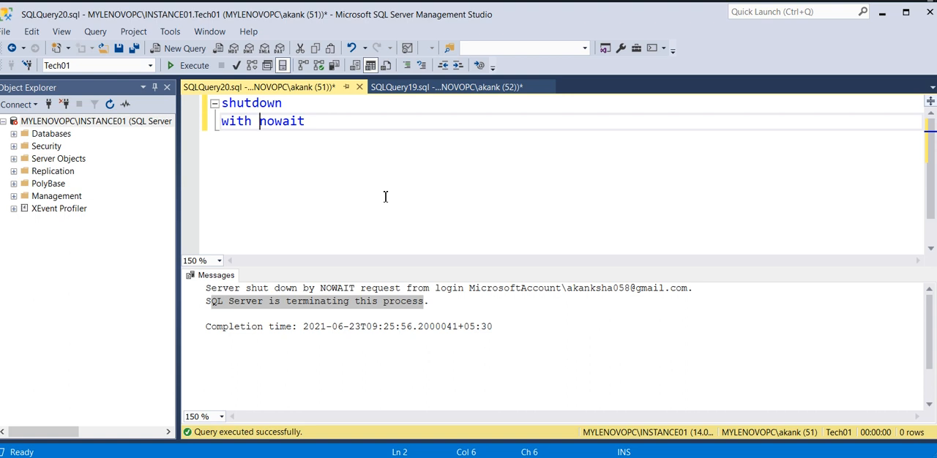
mouse_move(486, 162)
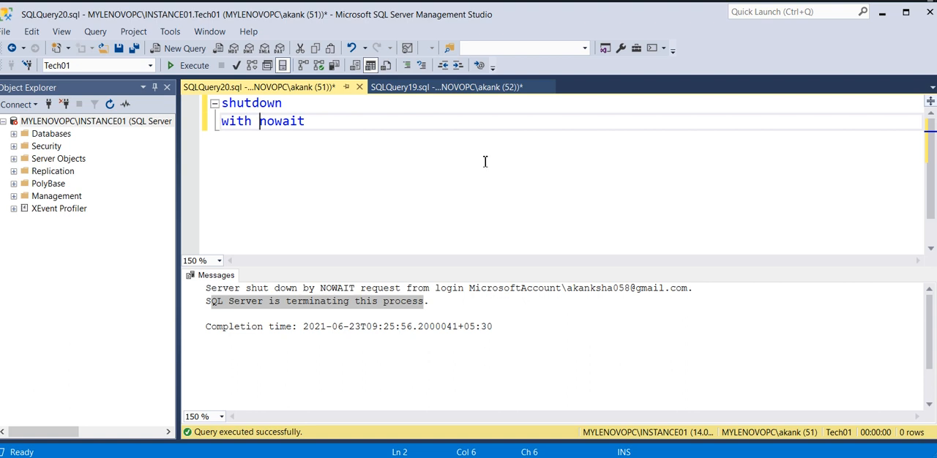